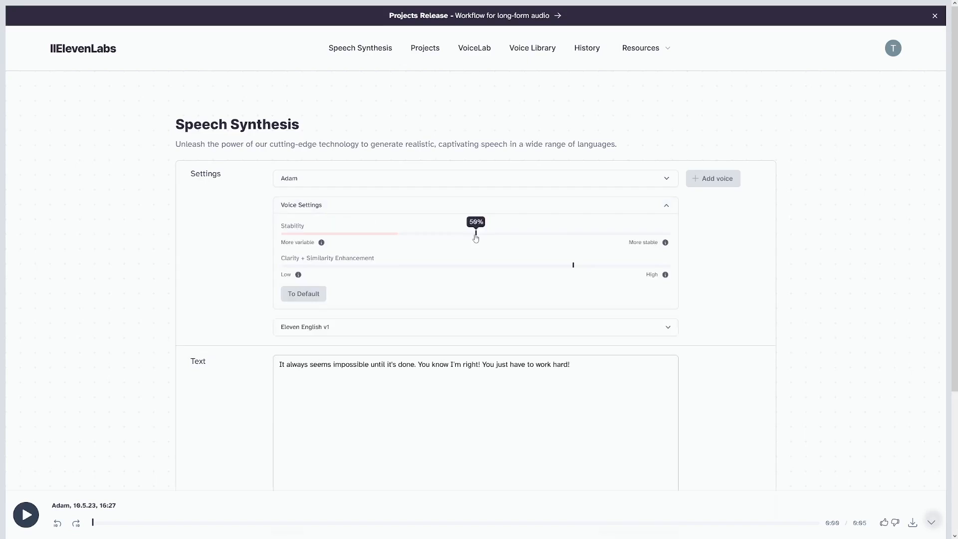
# Highlight the Avocado's opening welcome line in the Google Docs debate script
pyautogui.click(474, 365)
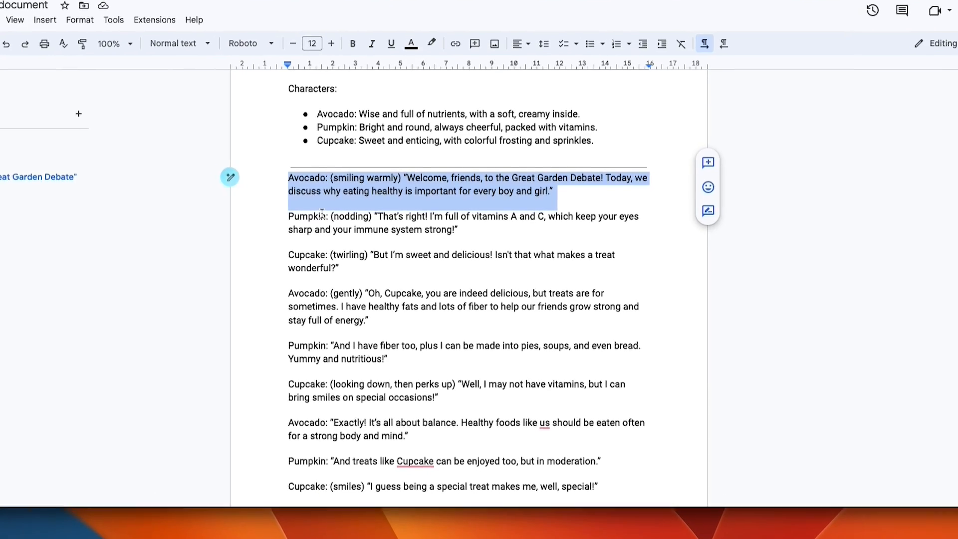
pyautogui.scroll(-3)
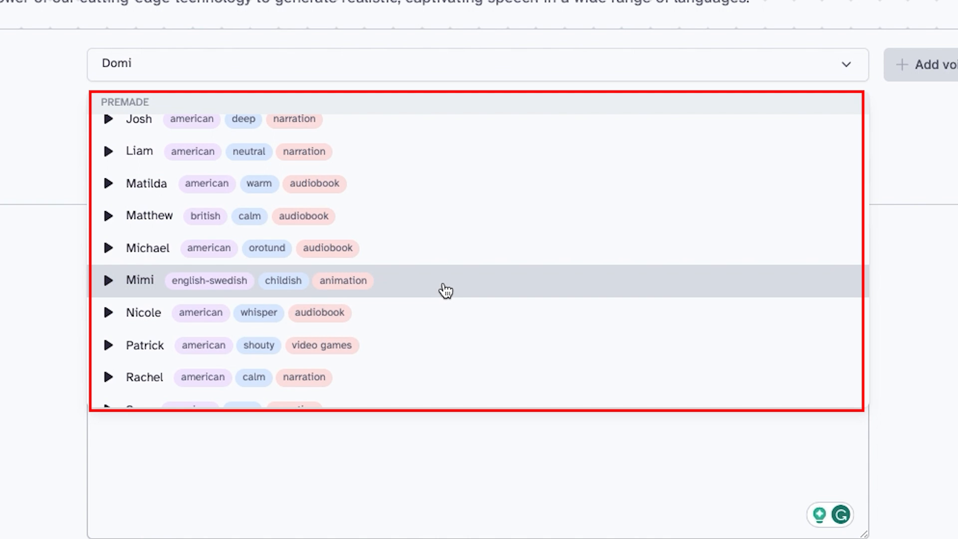
# Scroll the ElevenLabs premade voices and pick Fin for the Avocado's welcome line
pyautogui.scroll(-3)
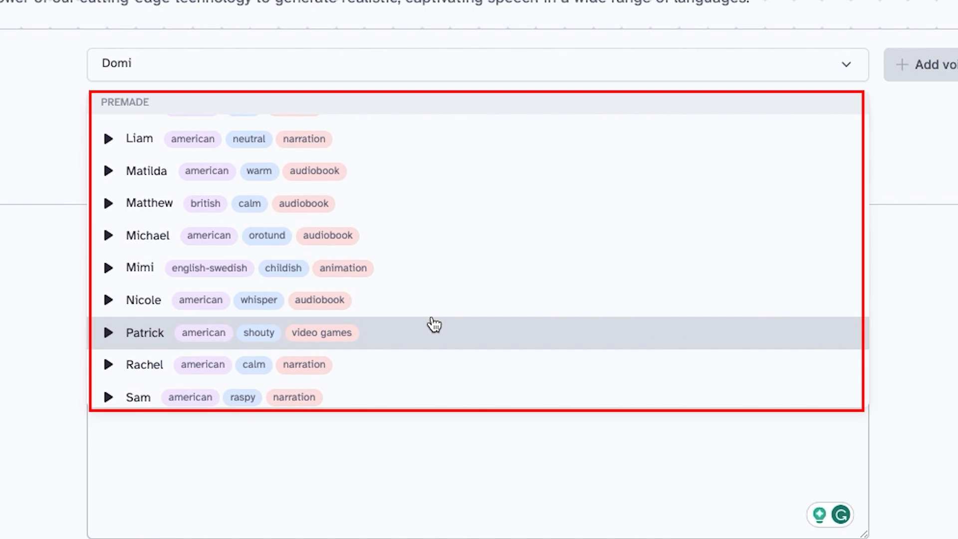
pyautogui.scroll(-3)
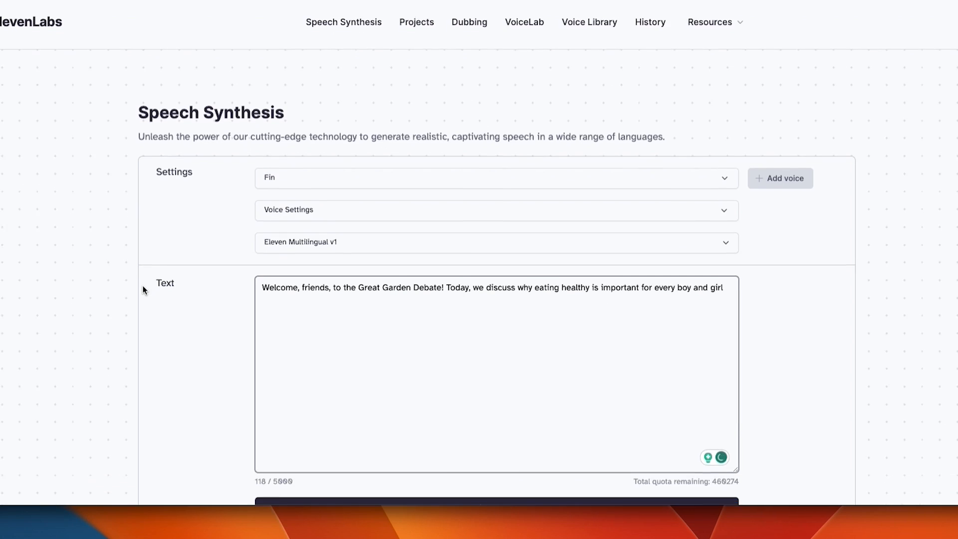
# Generate the welcome line in Fin, paste 'Welcome, friends, to the Great Garden Debate!…', keep Fin
pyautogui.scroll(-3)
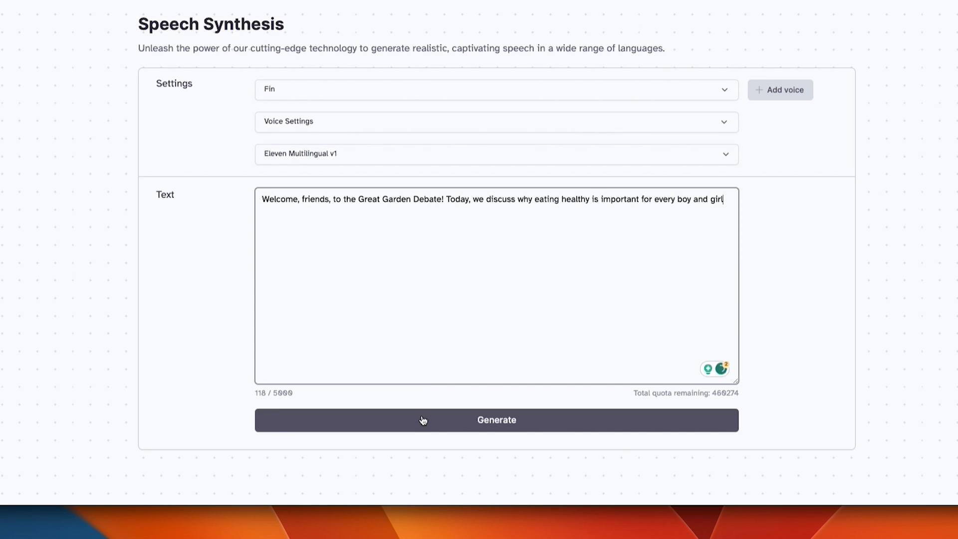
pyautogui.click(496, 420)
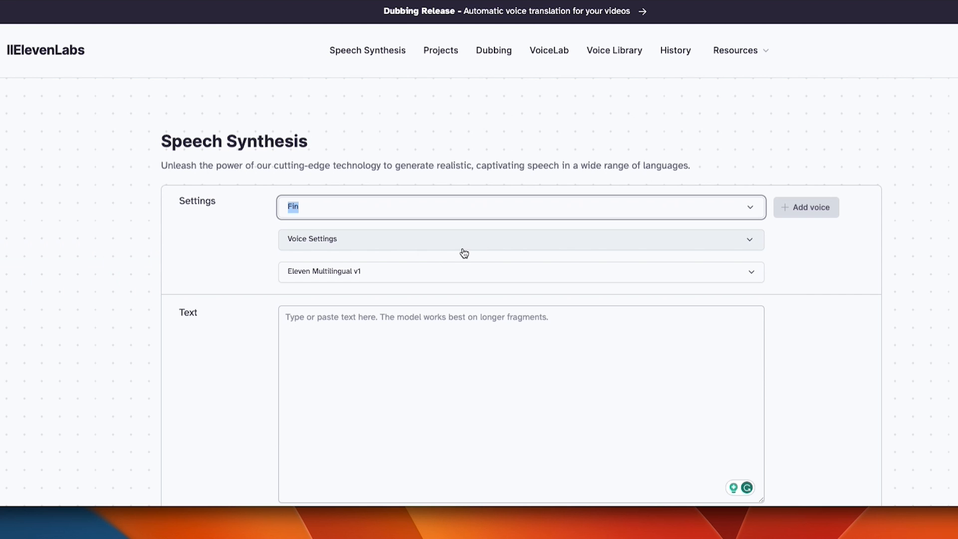
pyautogui.write('Welcome, friends, to the Great Garden Debate! Today, we discuss why eating healthy is important for every boy and girl')
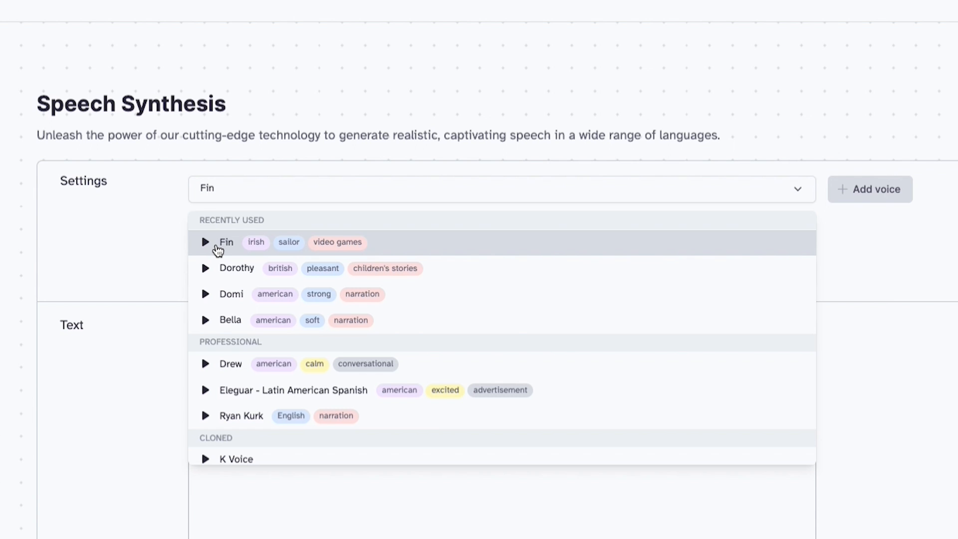
pyautogui.moveTo(449, 242)
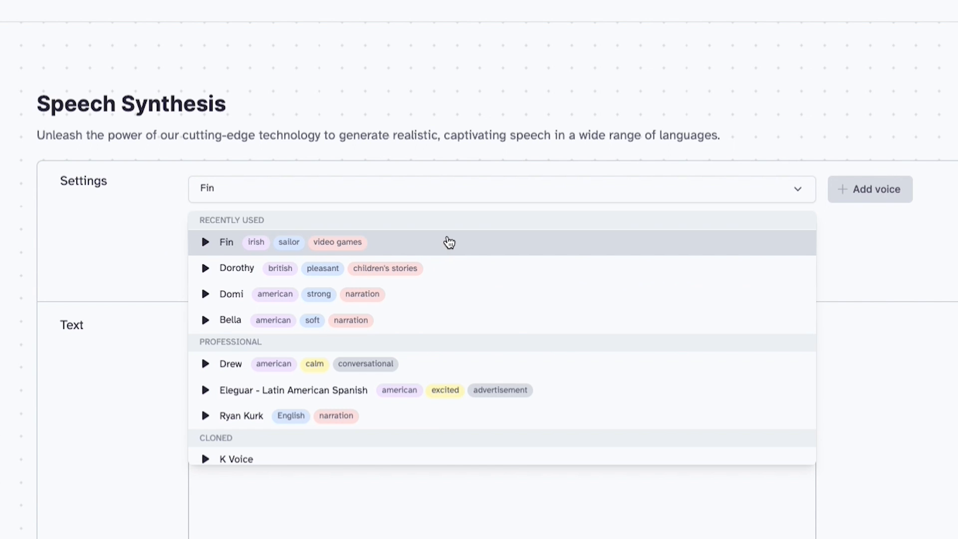
pyautogui.click(226, 243)
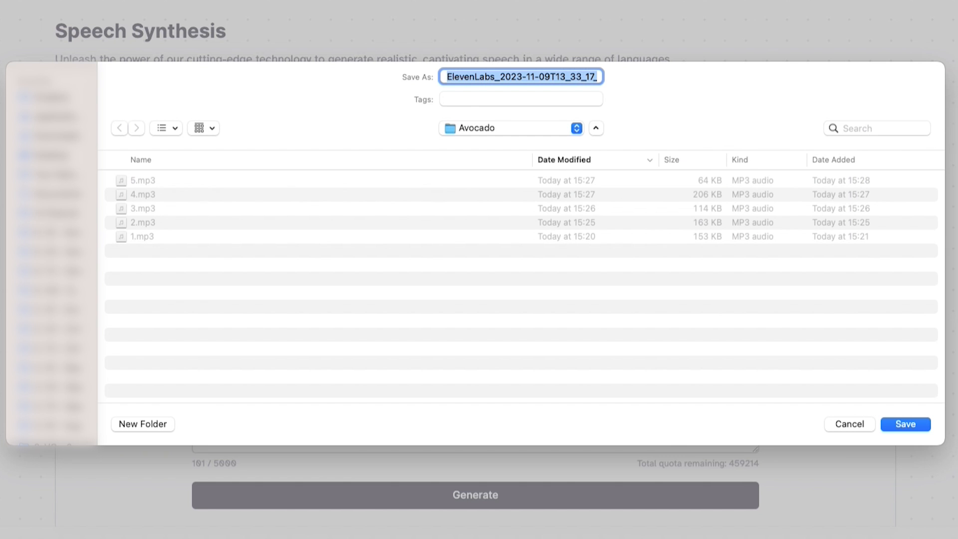
pyautogui.moveTo(468, 129)
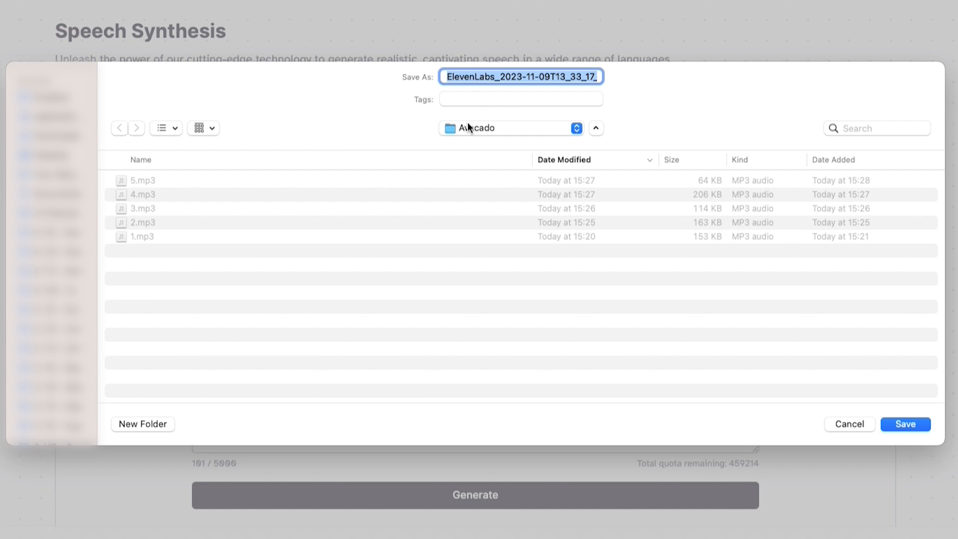
# Save the generated clip into the Avocado folder beside the numbered MP3s
pyautogui.click(596, 128)
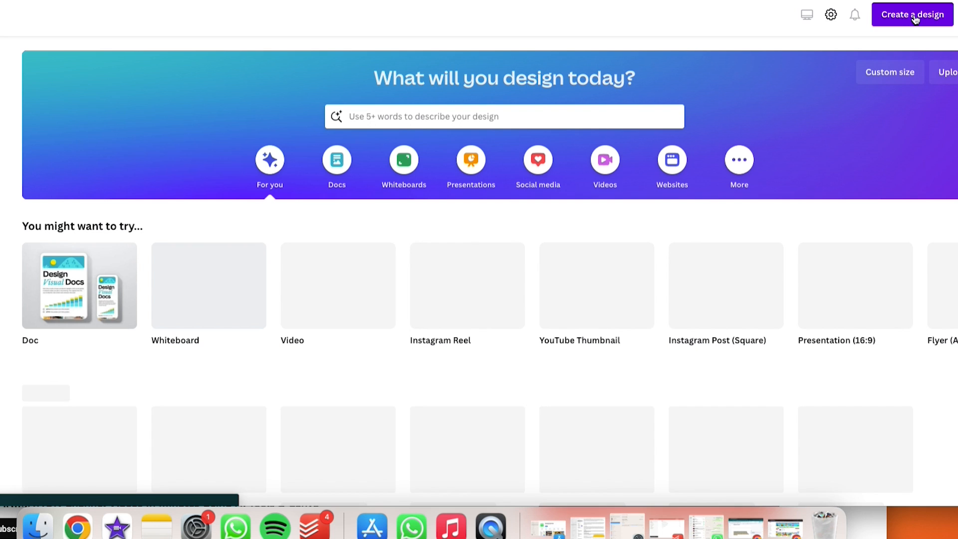
# Start a new 1920 × 1080 YouTube Video design from the 'youtub' search
pyautogui.click(912, 14)
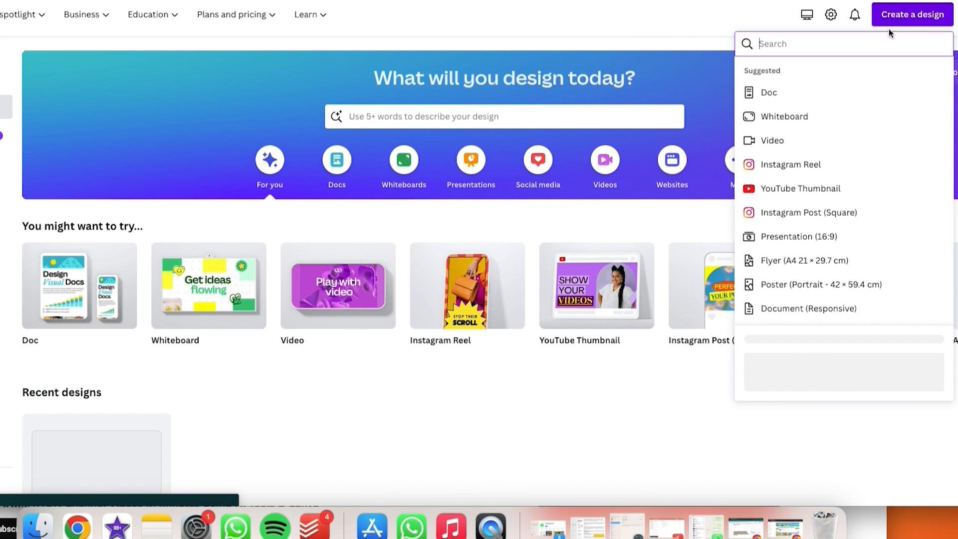
pyautogui.write('youtube video')
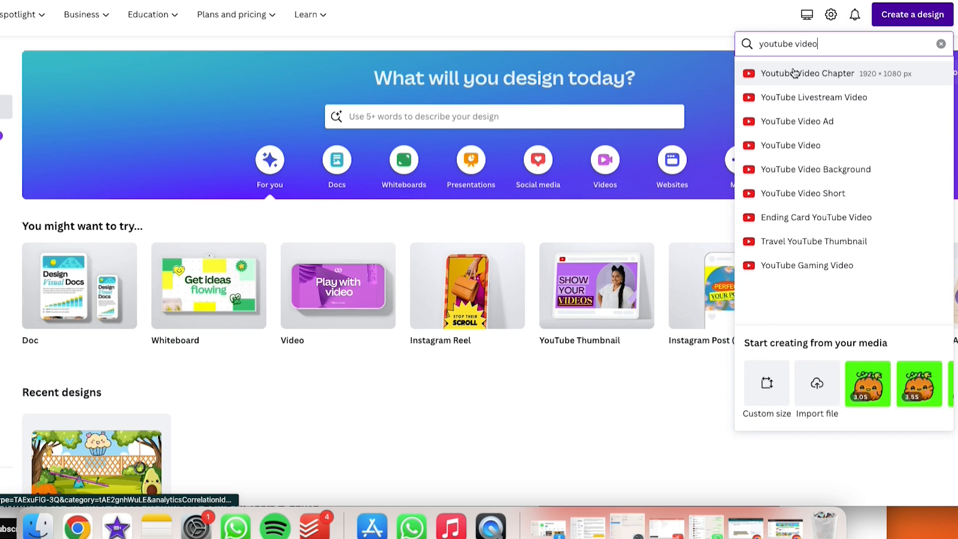
pyautogui.moveTo(816, 145)
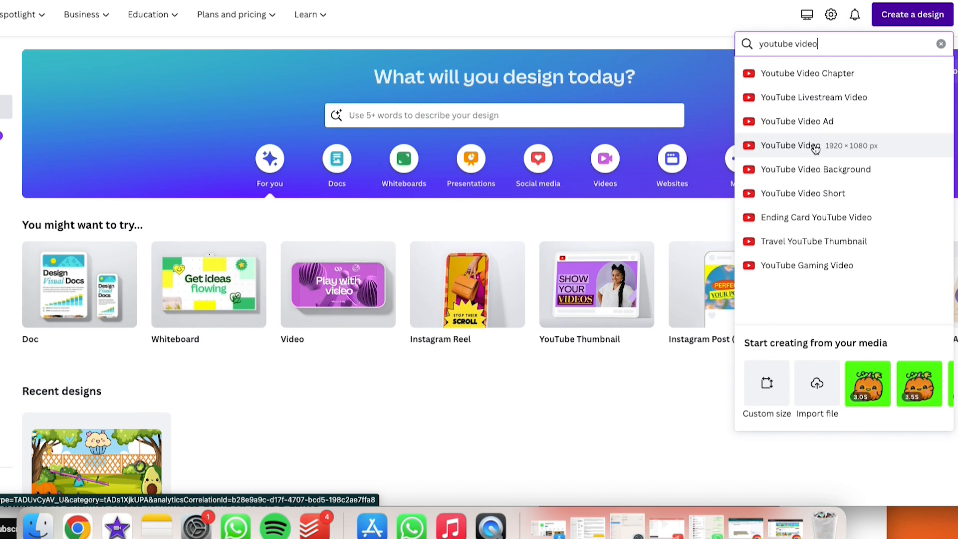
pyautogui.click(797, 146)
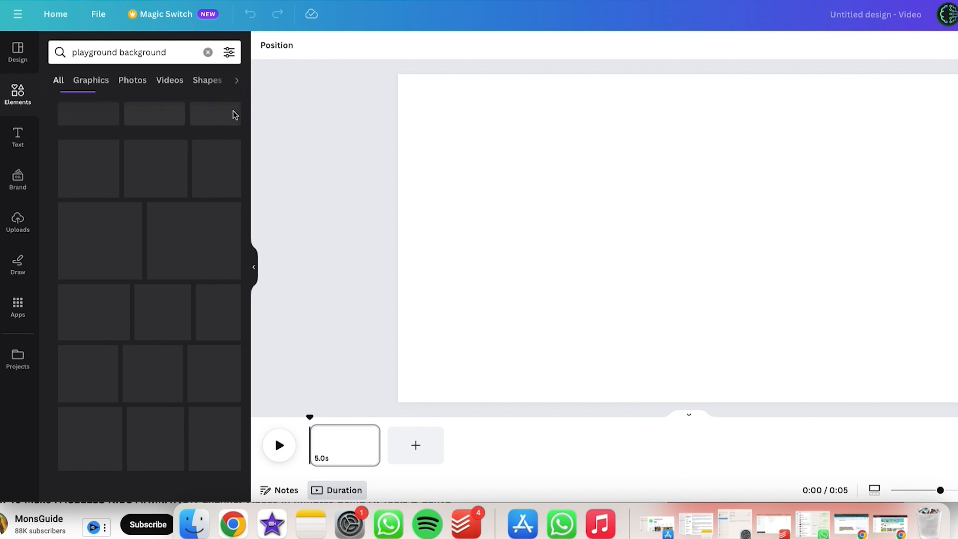
# Place a playground scene background from Graphics and add owl, butterfly, bee and bunny graphics
pyautogui.click(90, 80)
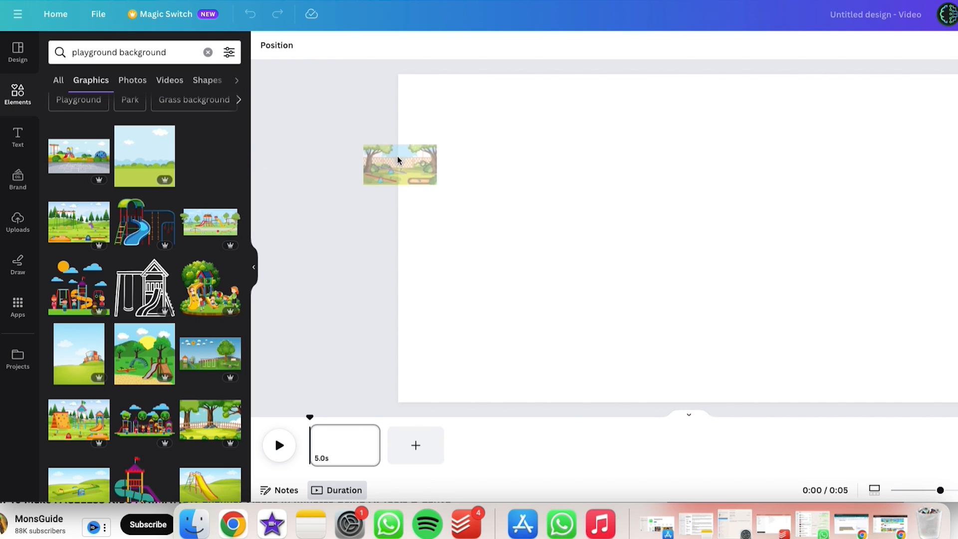
pyautogui.click(400, 164)
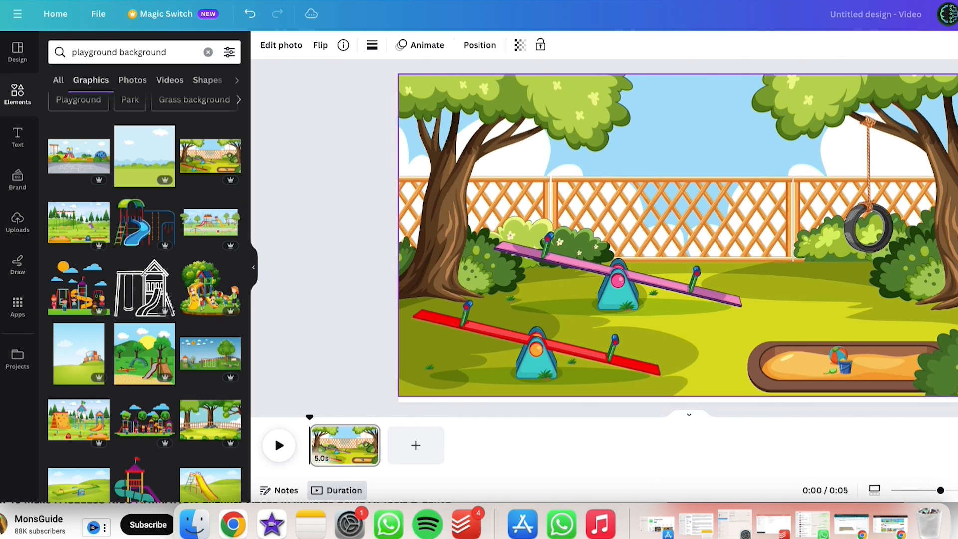
pyautogui.click(610, 245)
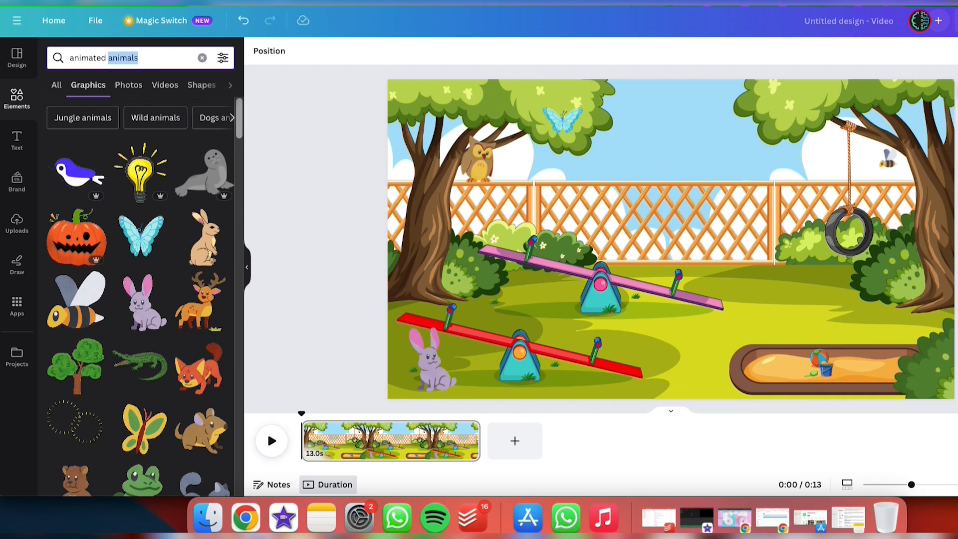
pyautogui.write('animated bird')
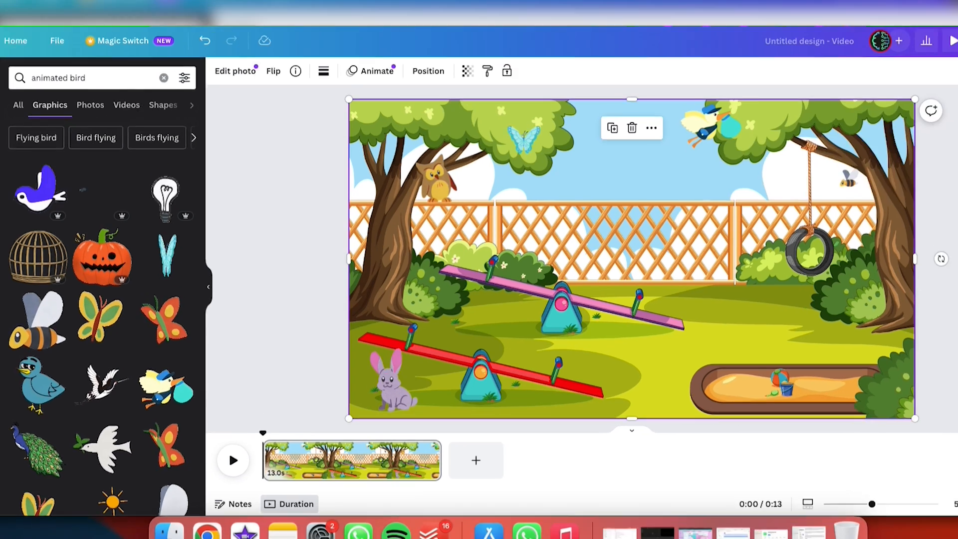
# Give the flying bird a custom movement path with Animate's Create an Animation
pyautogui.click(376, 71)
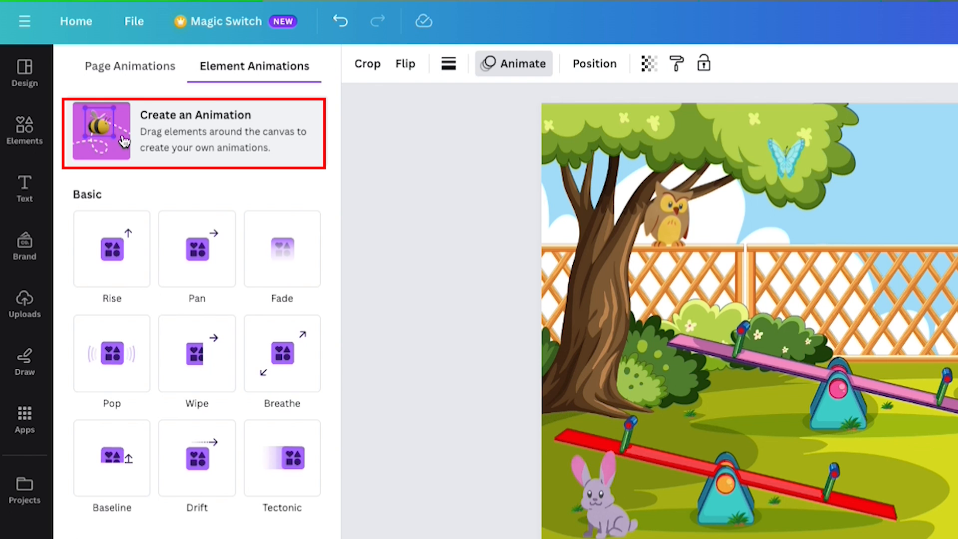
pyautogui.click(193, 132)
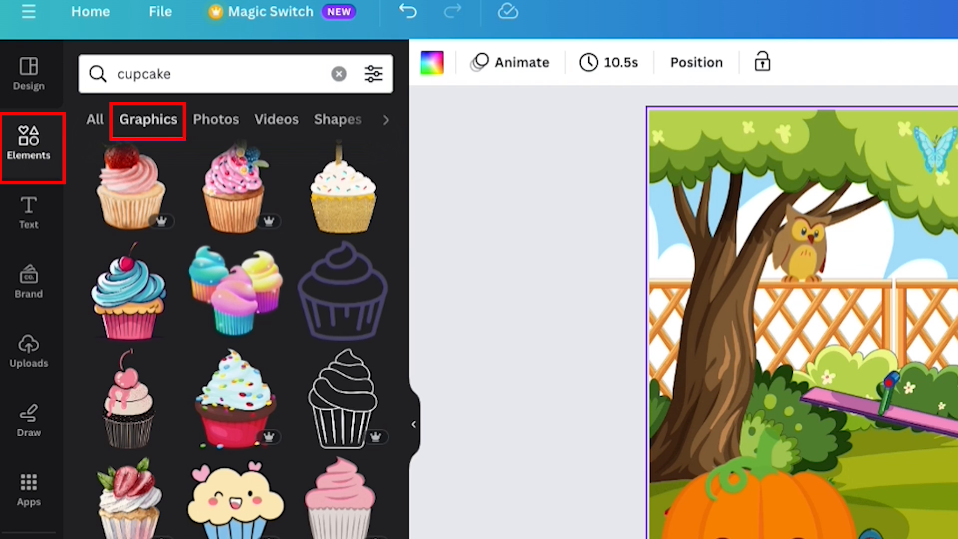
# Add smiling pumpkin, avocado and cupcake characters to the playground scene
pyautogui.write('pumpkin')
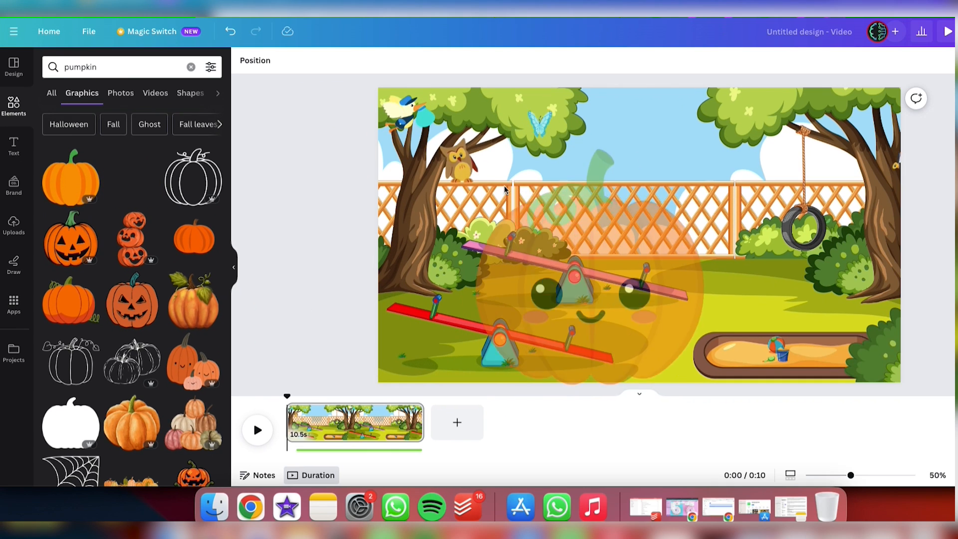
pyautogui.click(132, 177)
pyautogui.write('avocado')
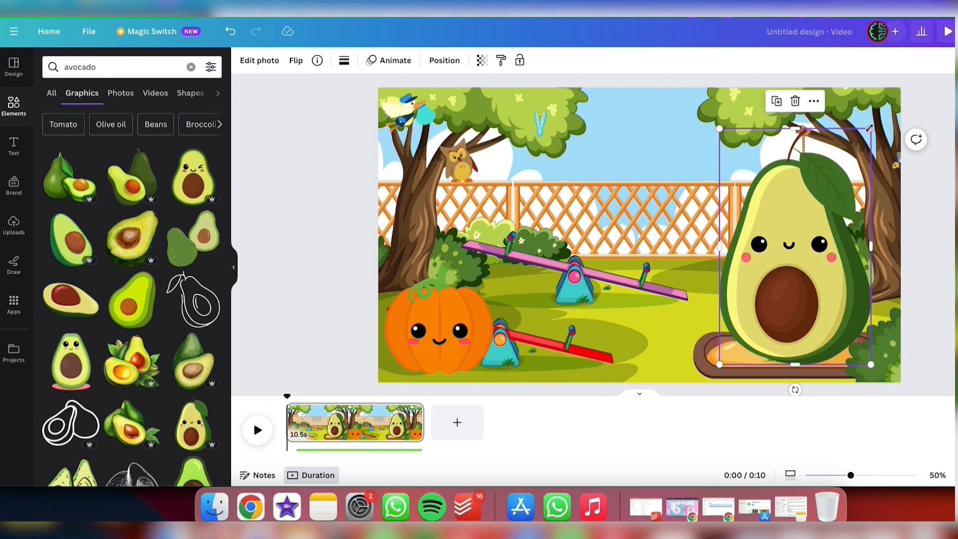
pyautogui.write('cupcake')
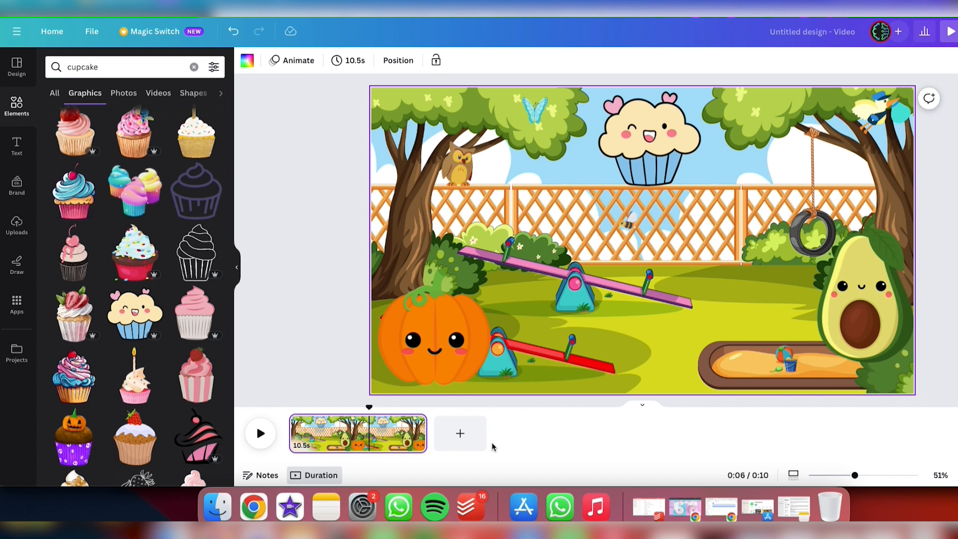
# Select the scene pages in the timeline and switch to the longer multi-scene project
pyautogui.click(460, 433)
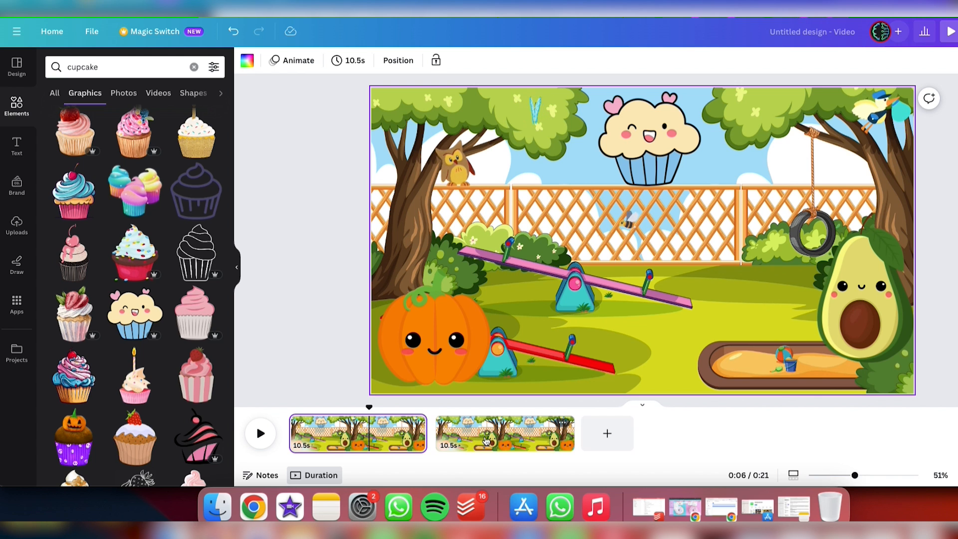
pyautogui.click(504, 433)
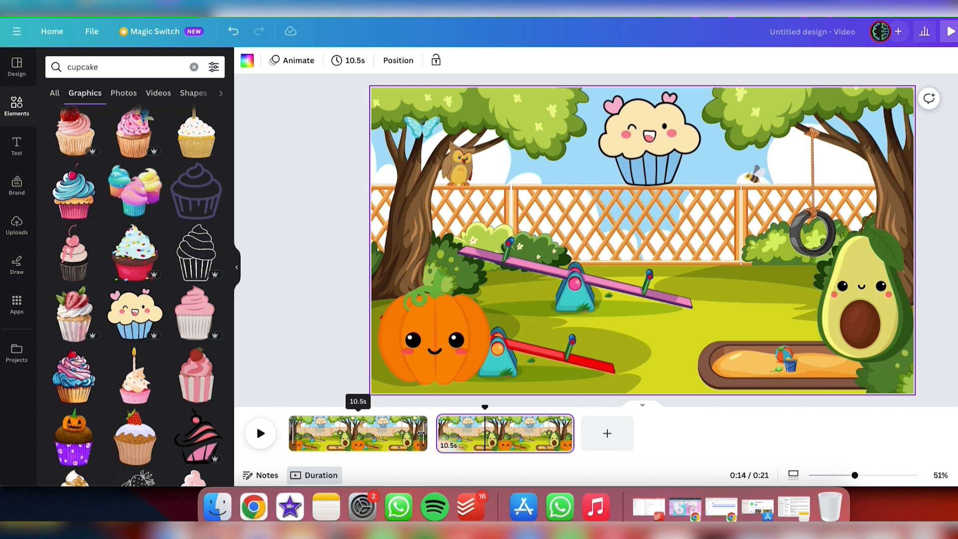
pyautogui.click(356, 432)
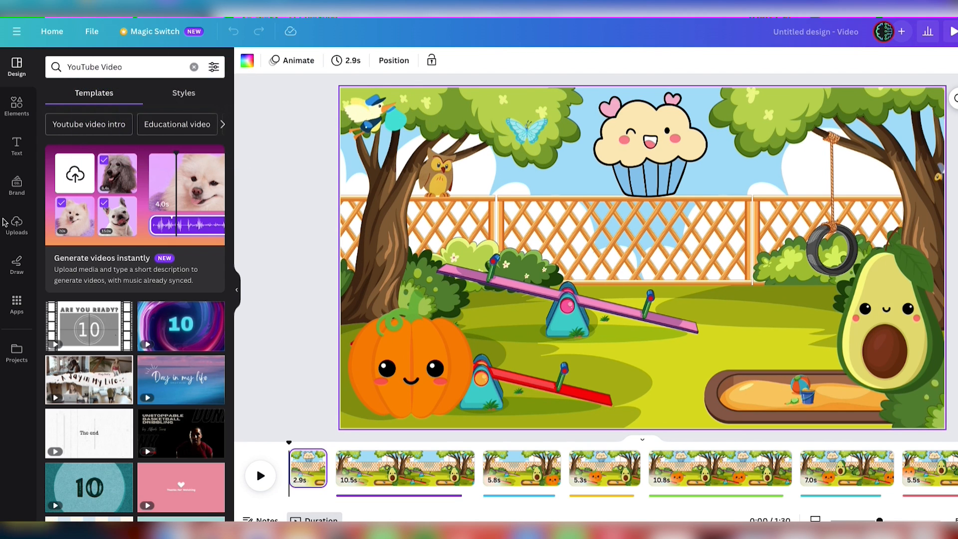
# Upload the third scene's voiceover mp3 via Uploads > Audio and add it under page 3
pyautogui.click(16, 226)
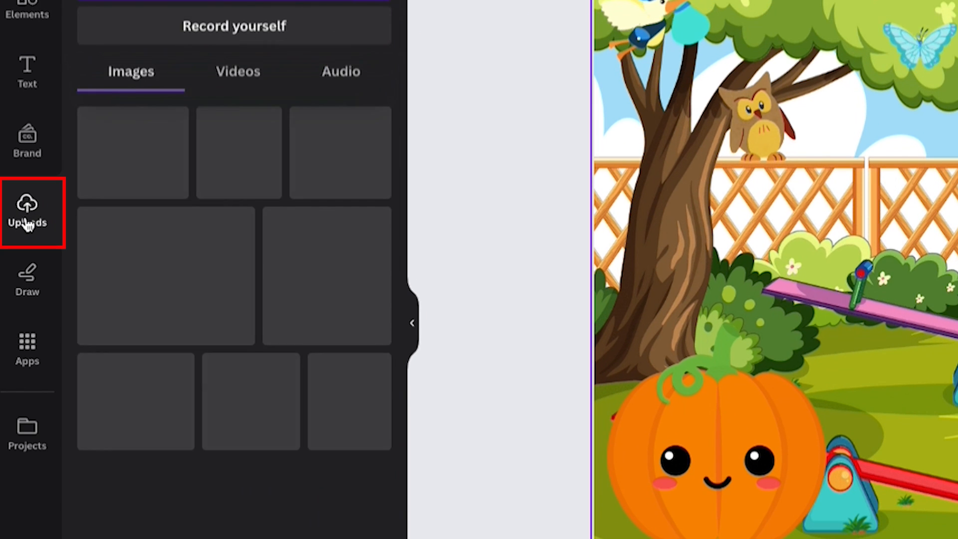
pyautogui.click(341, 71)
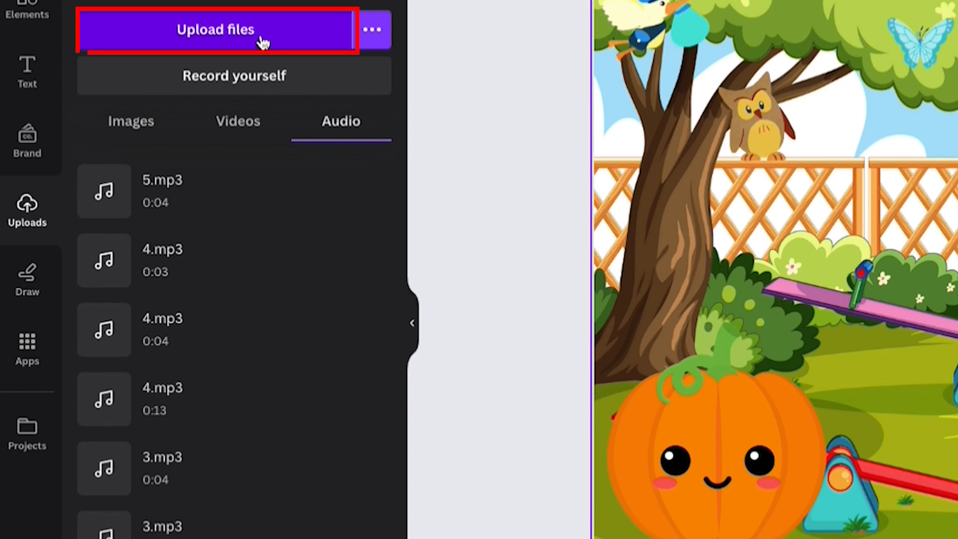
pyautogui.click(215, 29)
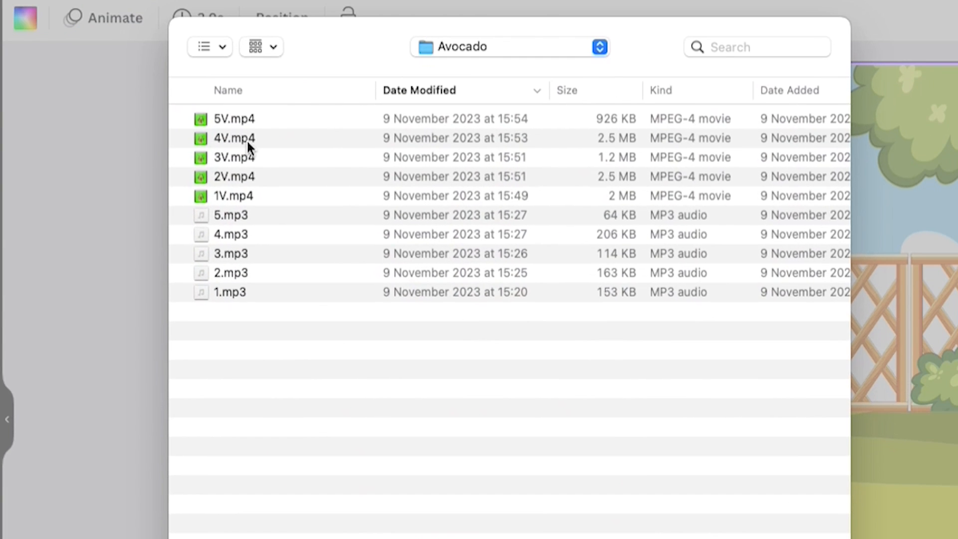
pyautogui.moveTo(483, 55)
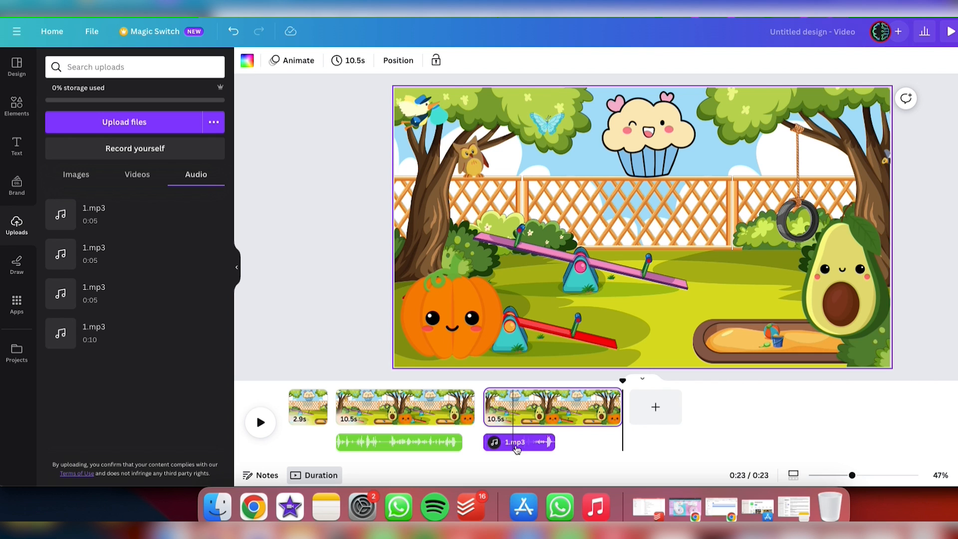
pyautogui.click(518, 442)
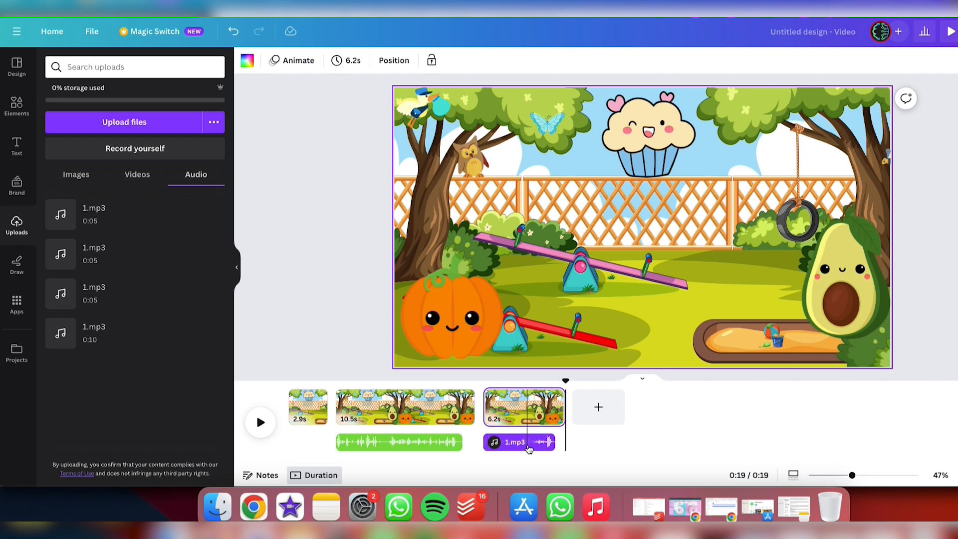
pyautogui.click(518, 442)
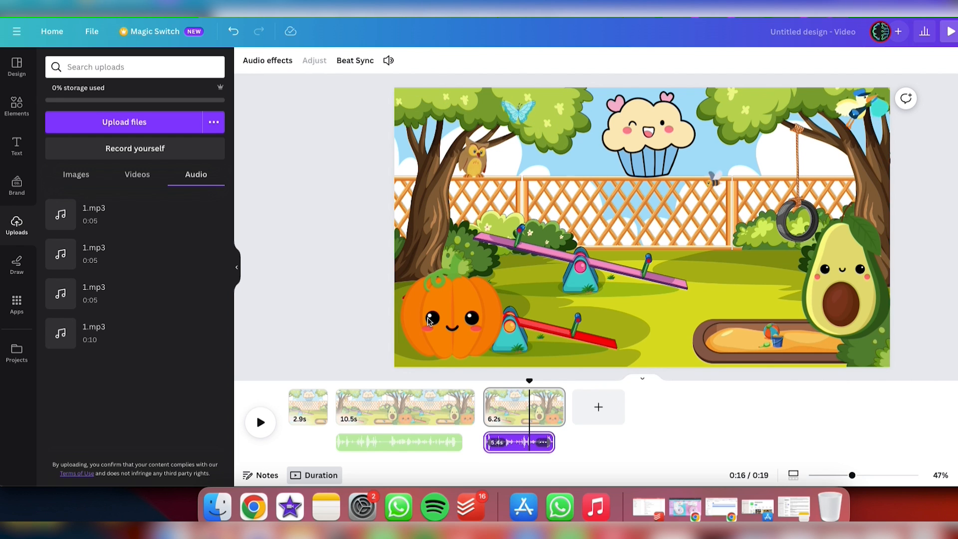
# Give the avocado a custom-drawn motion path with Steady style and Wiggle effect
pyautogui.click(452, 318)
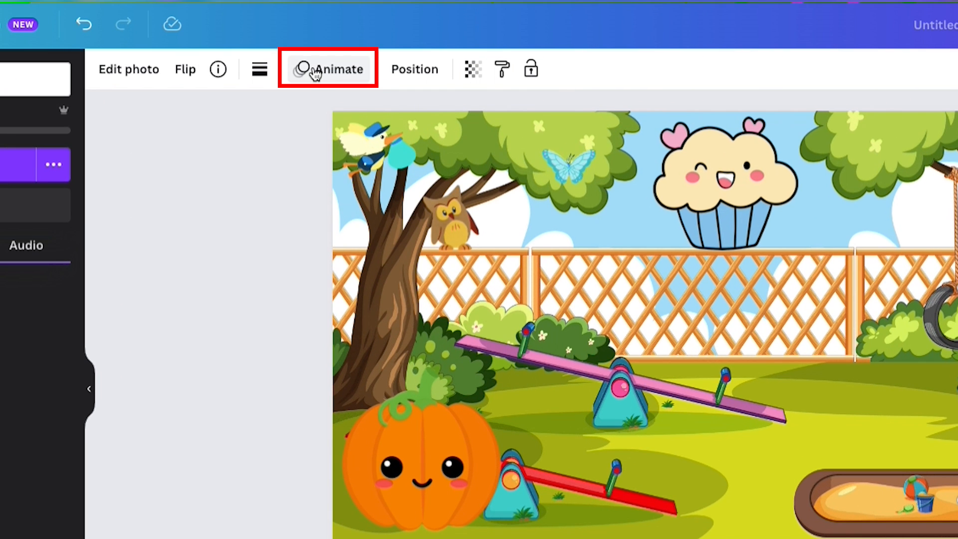
pyautogui.click(328, 68)
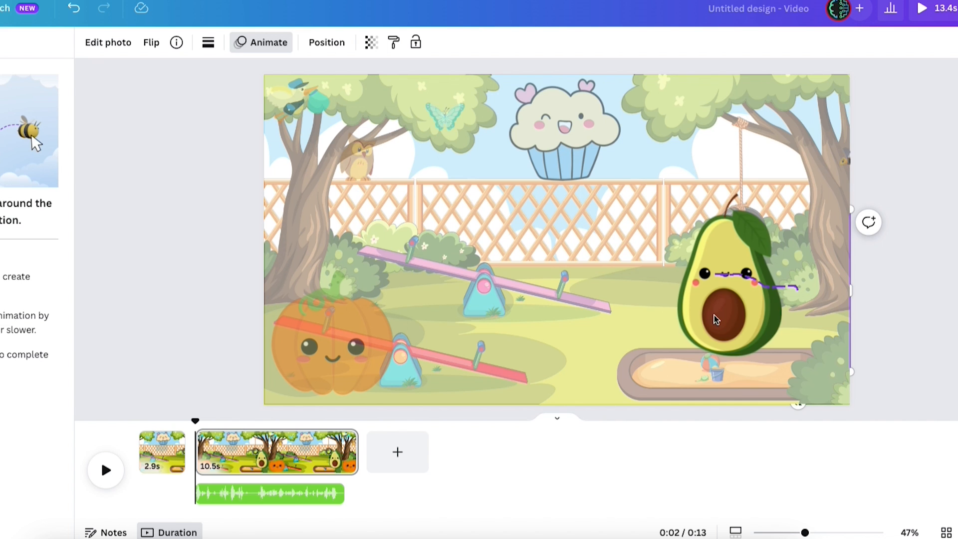
pyautogui.click(267, 42)
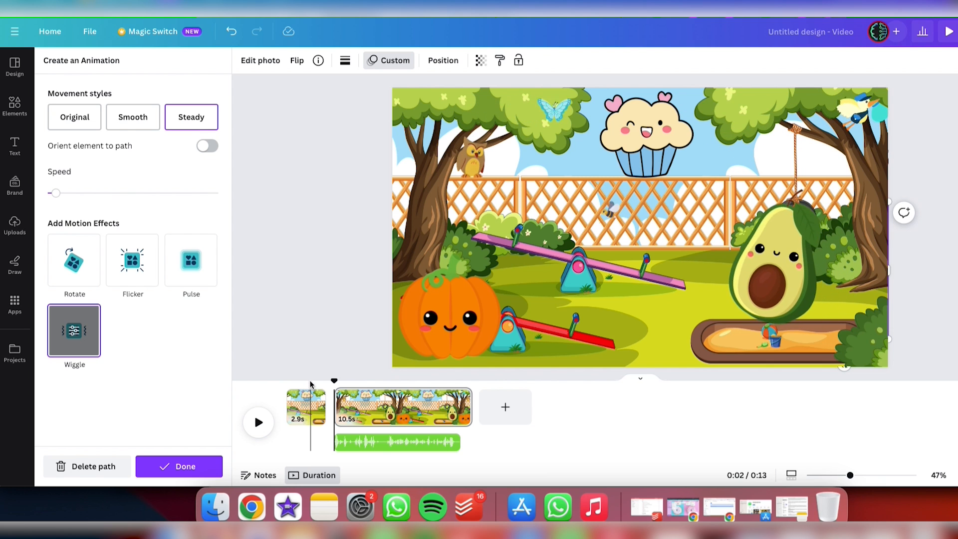
# Finish the avocado animation and duplicate the 2.9-second opening page
pyautogui.click(306, 406)
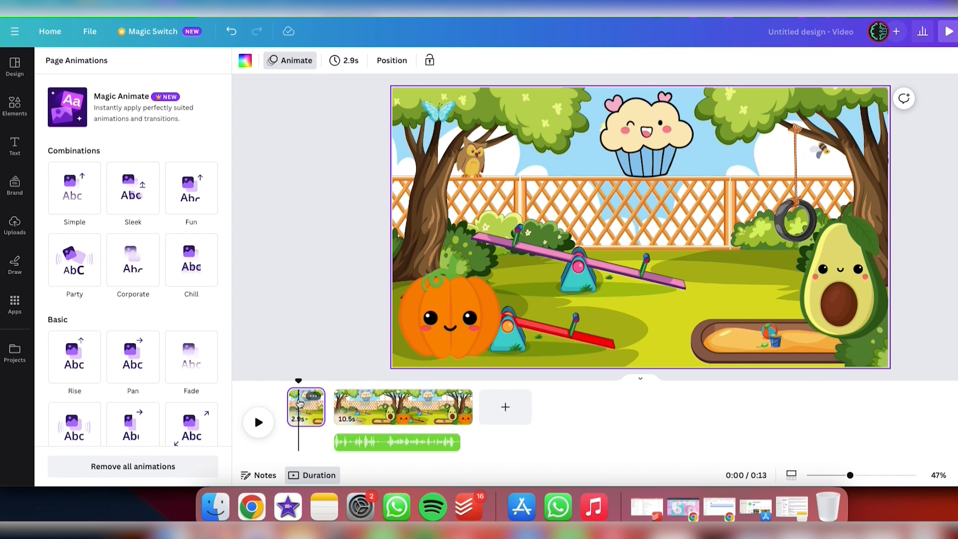
pyautogui.click(14, 226)
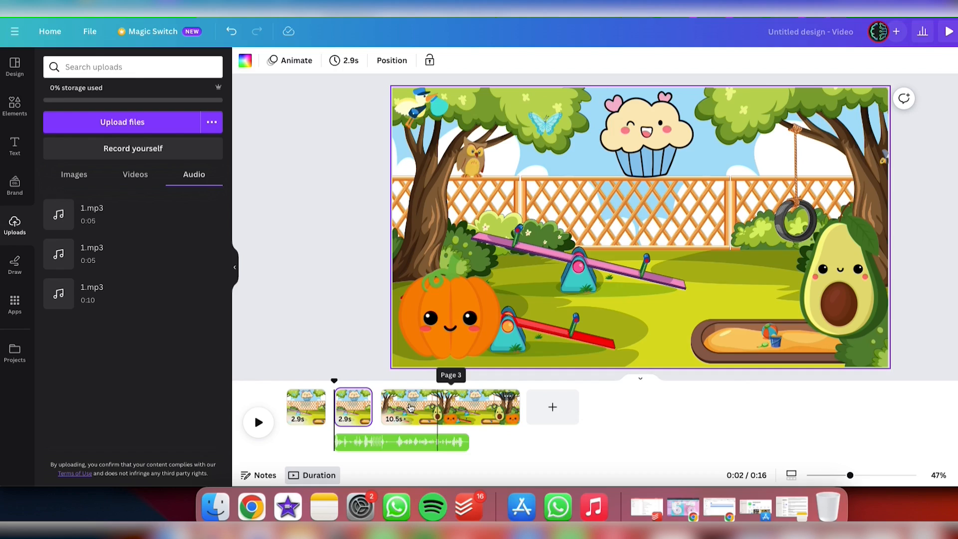
# Copy and paste an element to build a 6.2-second third page with its own voice clip
pyautogui.press('ctrl+c')
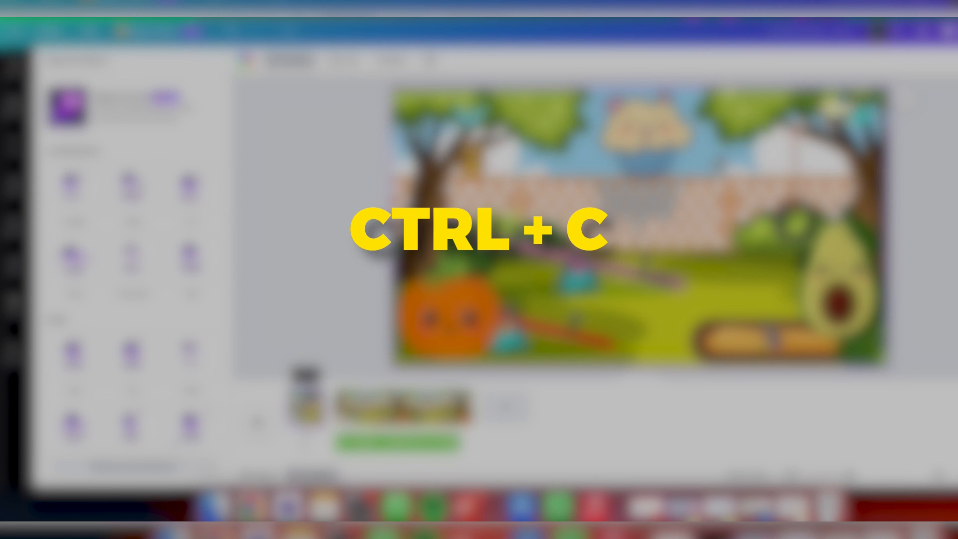
pyautogui.press('ctrl+v')
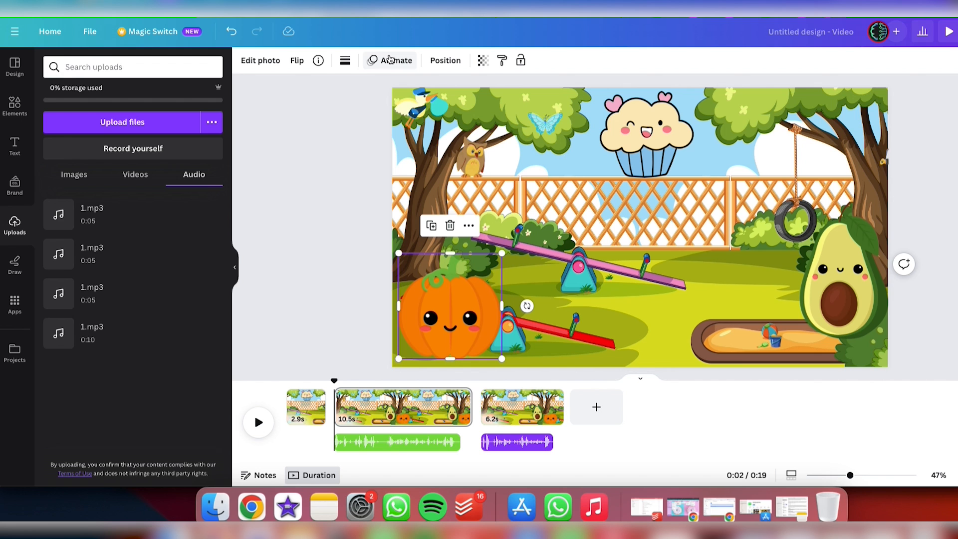
# Open Photo Animations for the pumpkin, then select the last page in the timeline
pyautogui.click(395, 60)
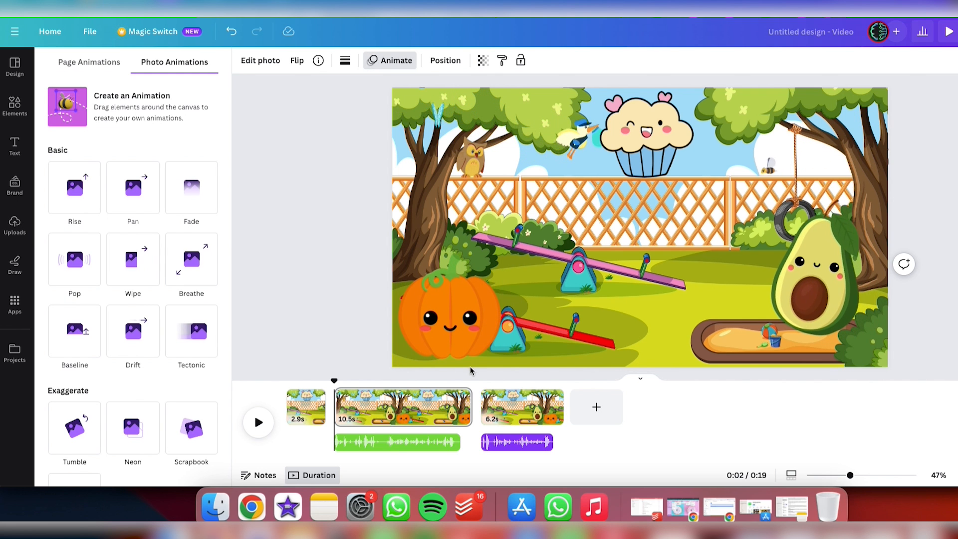
pyautogui.click(15, 225)
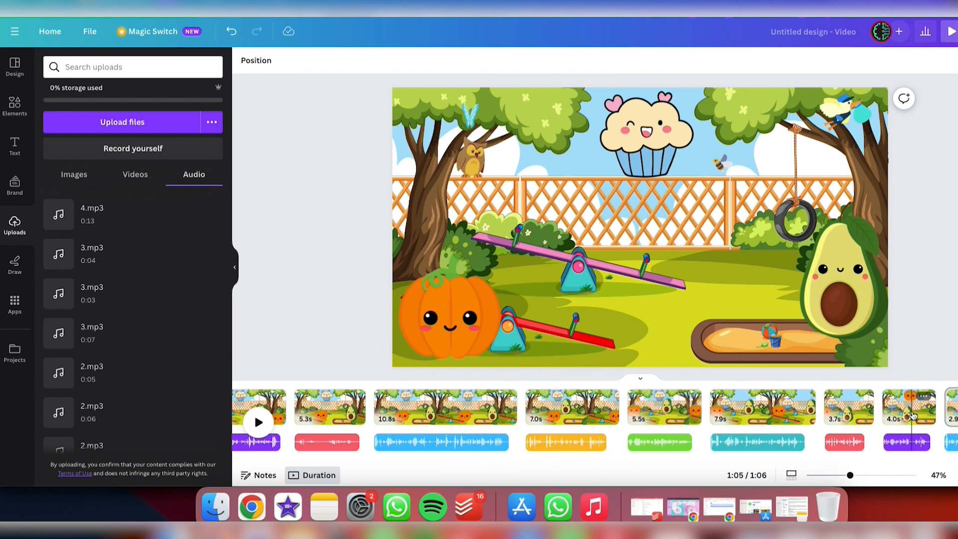
pyautogui.click(909, 406)
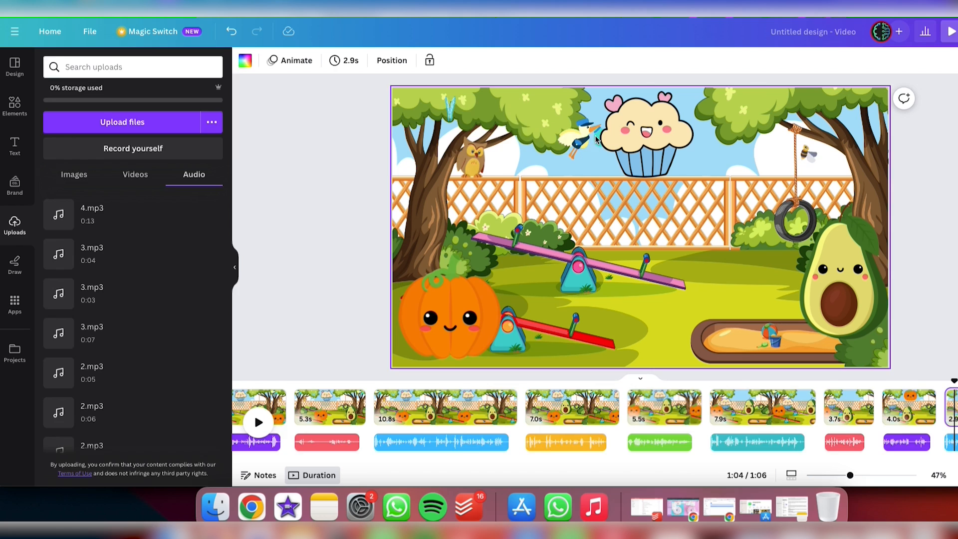
# Add the final page grouping pumpkin, avocado and cupcake, and select the avocado
pyautogui.click(291, 60)
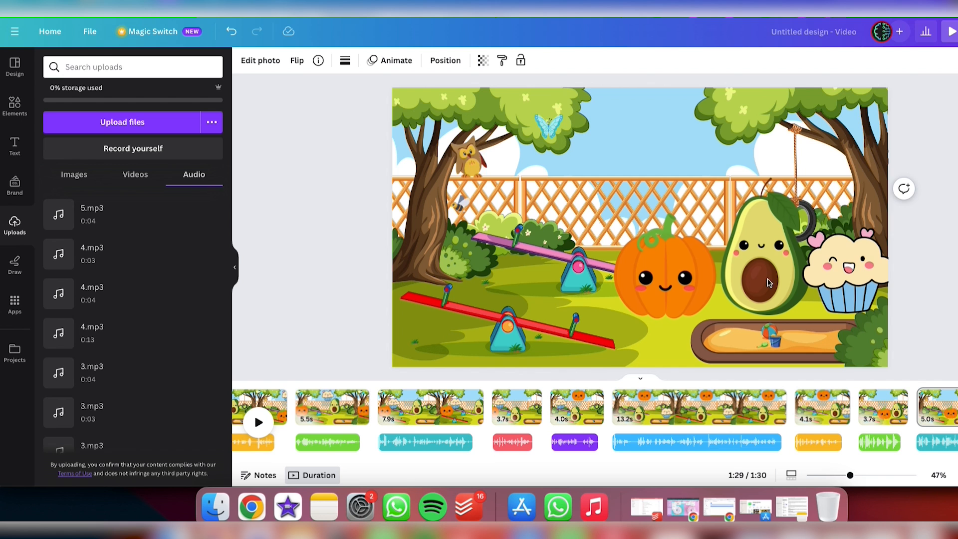
pyautogui.click(258, 422)
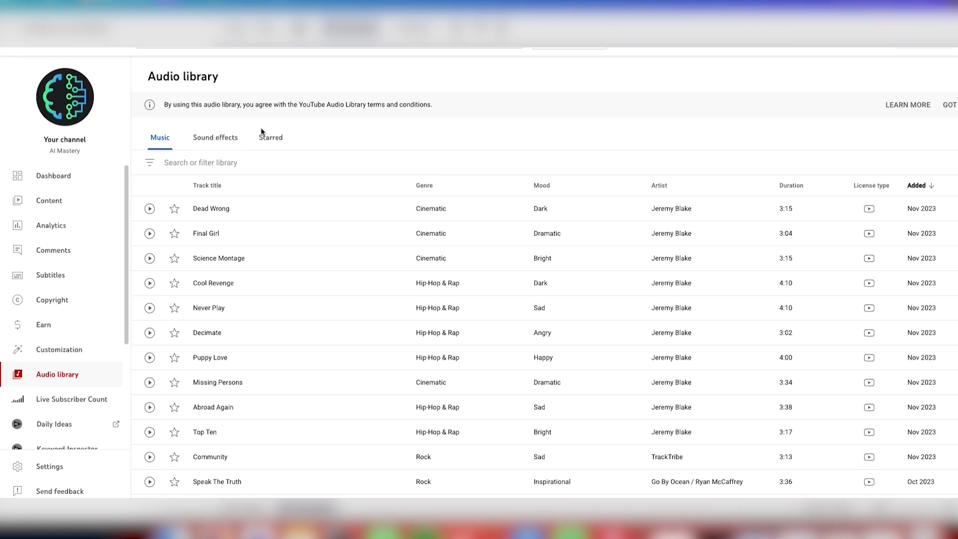
pyautogui.moveTo(150, 165)
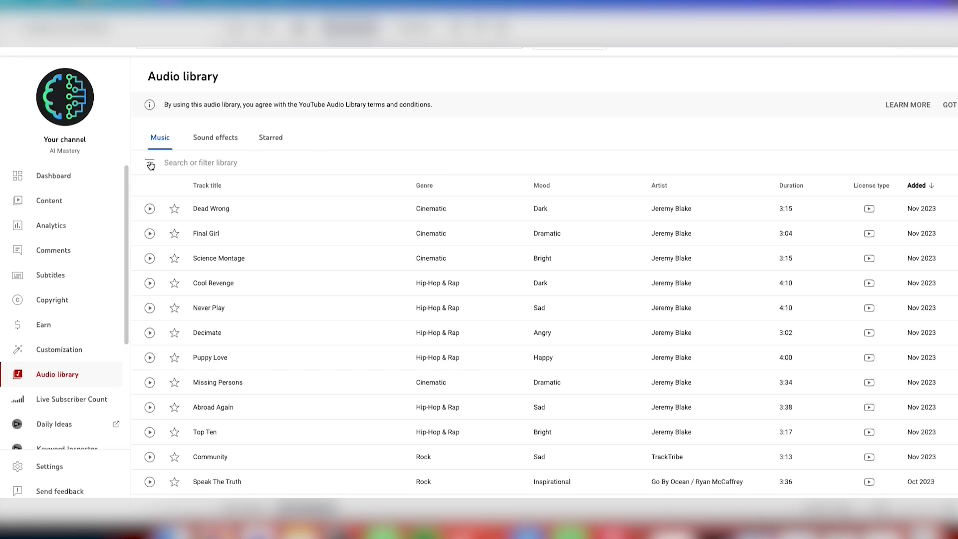
# Tick Children's in the audio library's genre filter
pyautogui.click(150, 163)
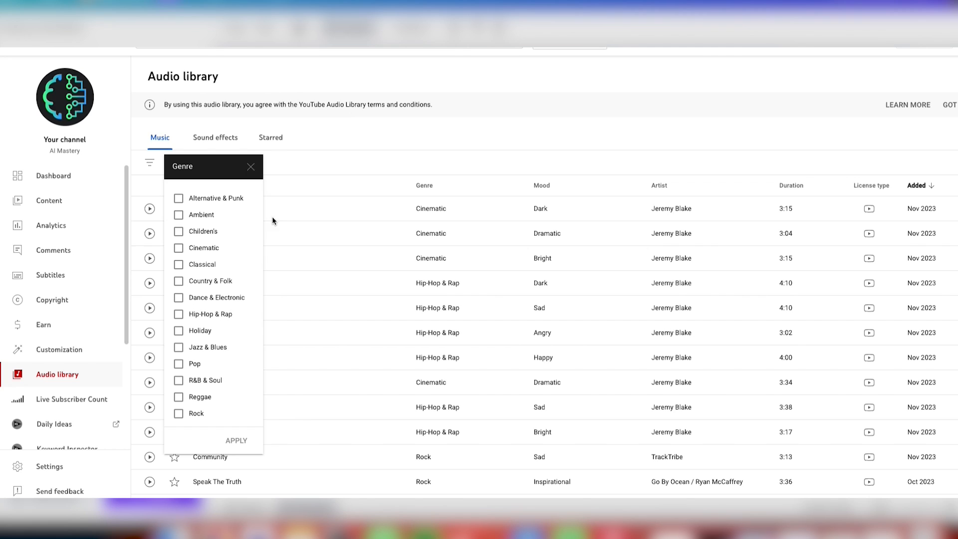
pyautogui.click(179, 231)
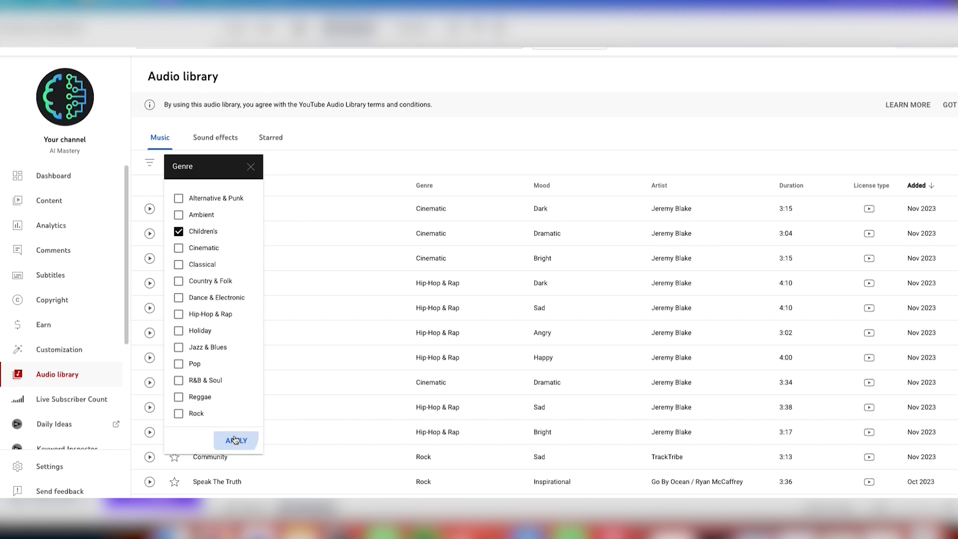